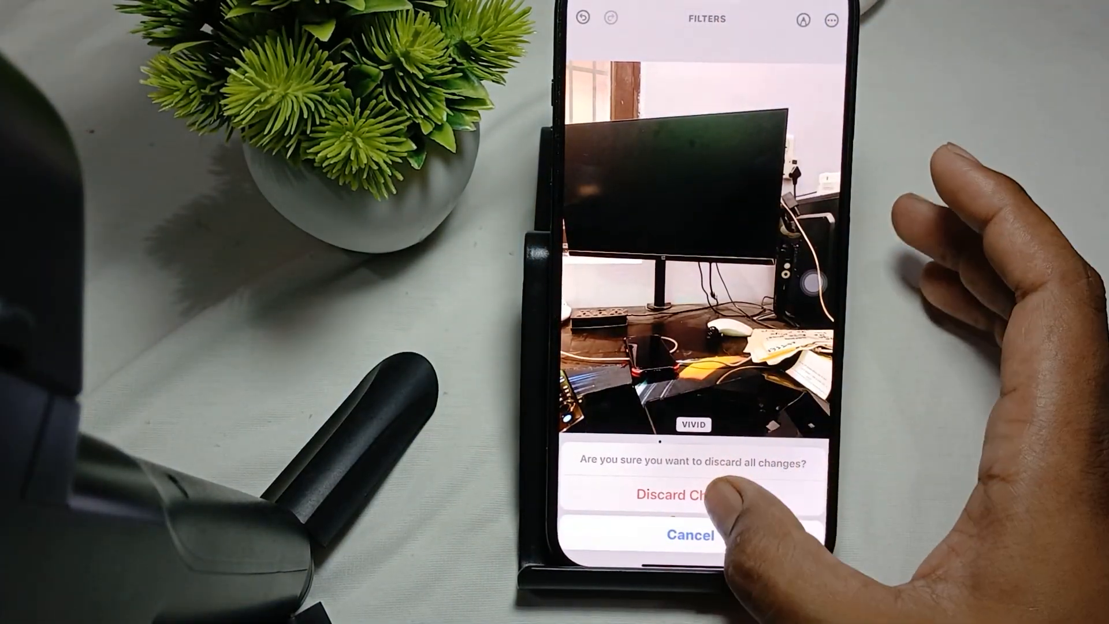
# Step: Discard the Vivid filter edits on the desk photo and return to the home screen
pyautogui.click(679, 493)
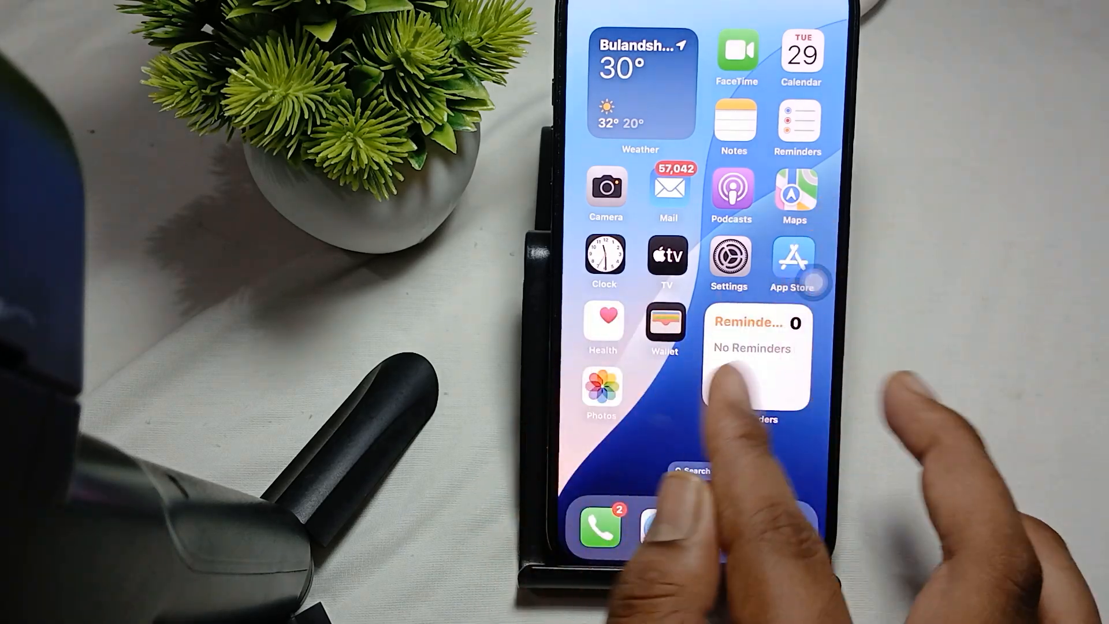
# Step: Reopen Photos, load the desk photo in the editor and show the filter presets, no filter applied
pyautogui.hscroll(-3)
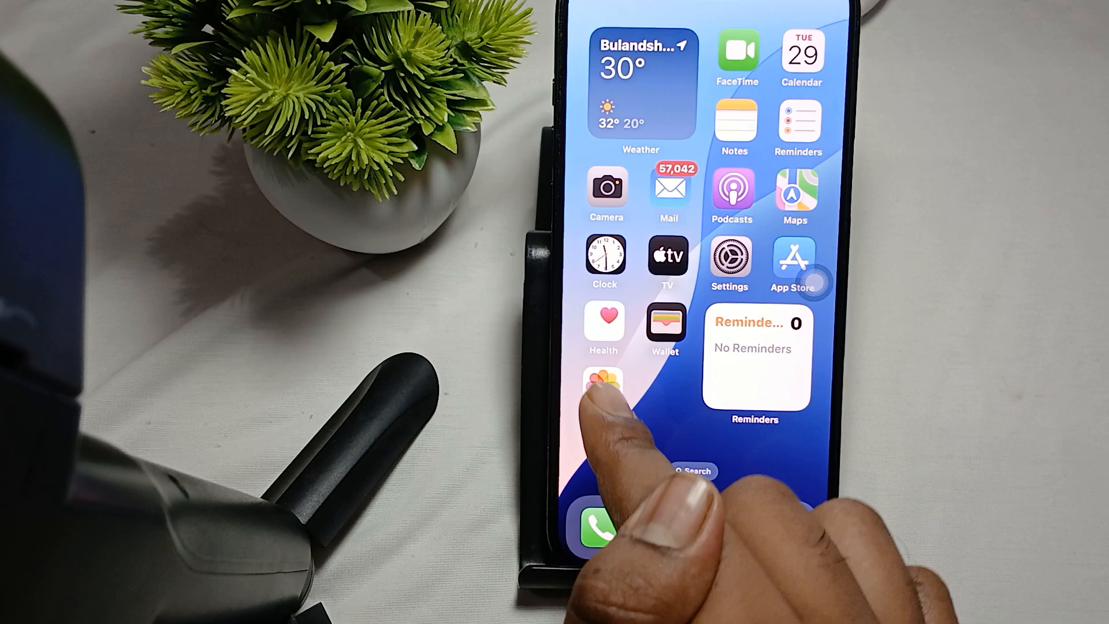
pyautogui.click(603, 386)
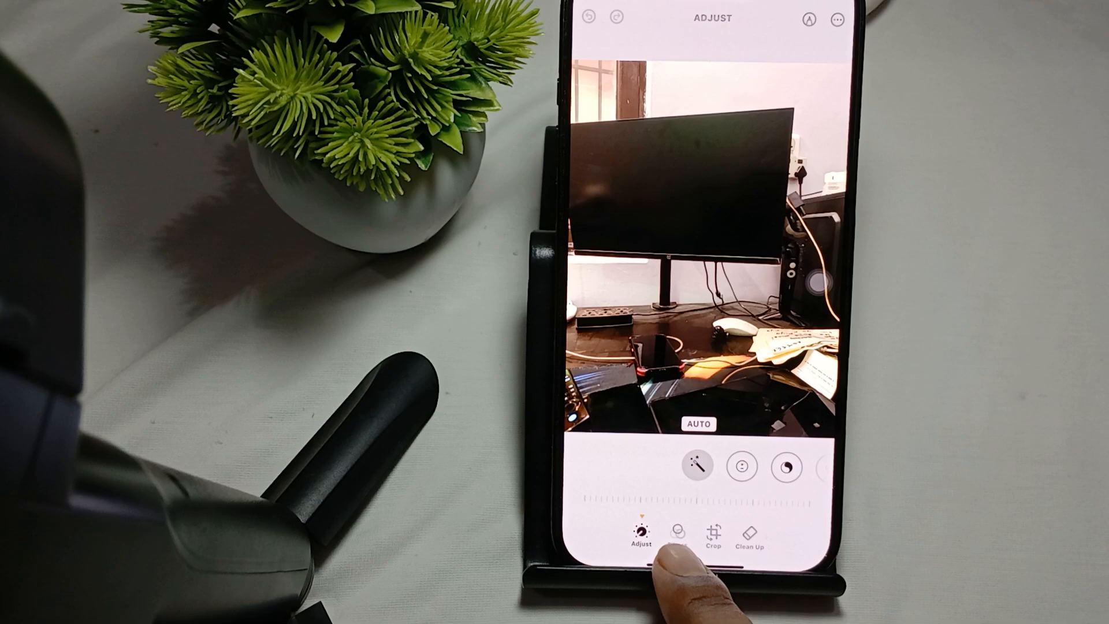
pyautogui.click(677, 537)
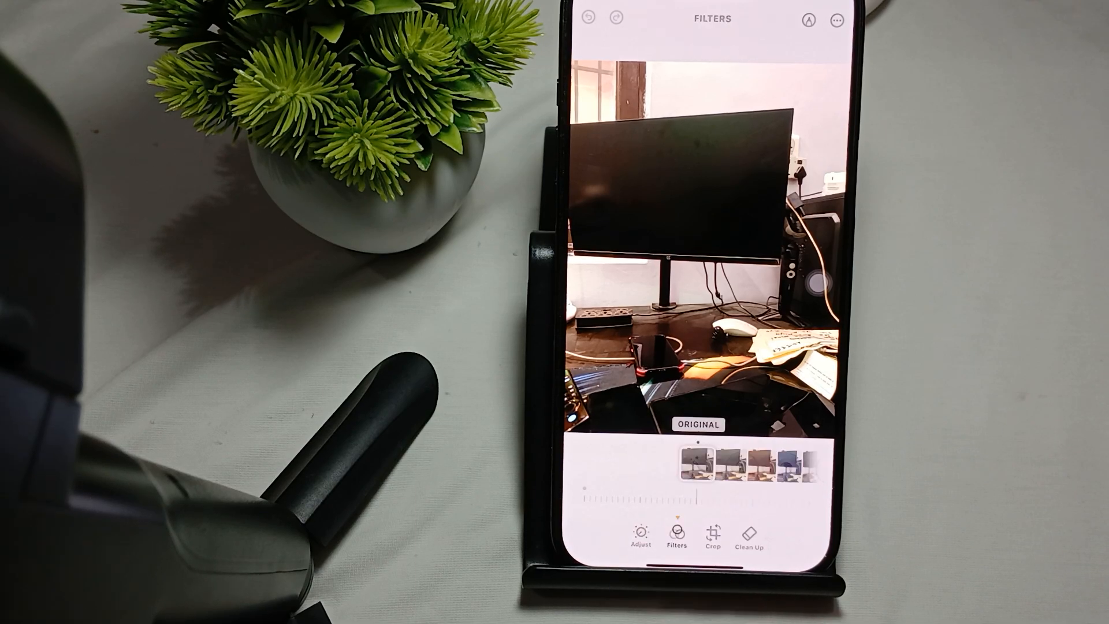